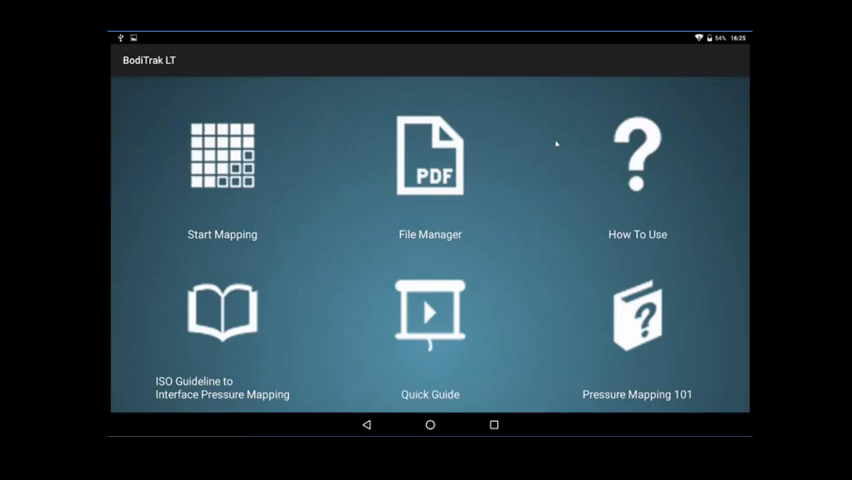
mouse_move(556, 143)
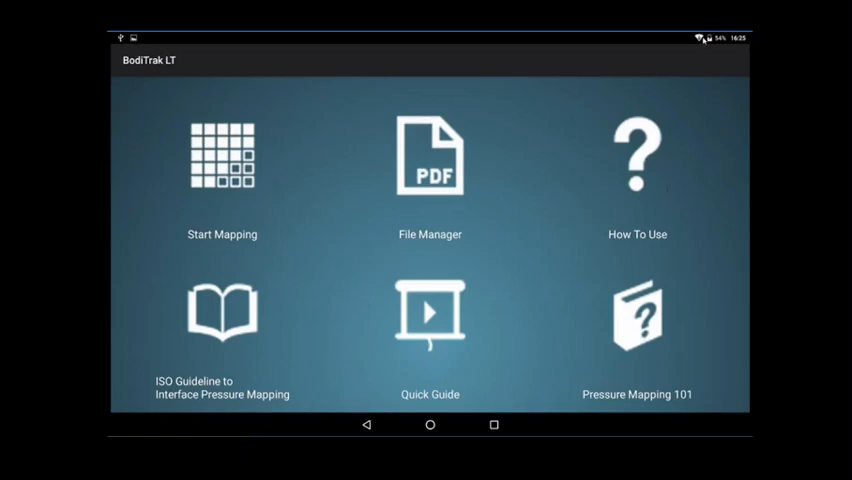
mouse_move(165, 218)
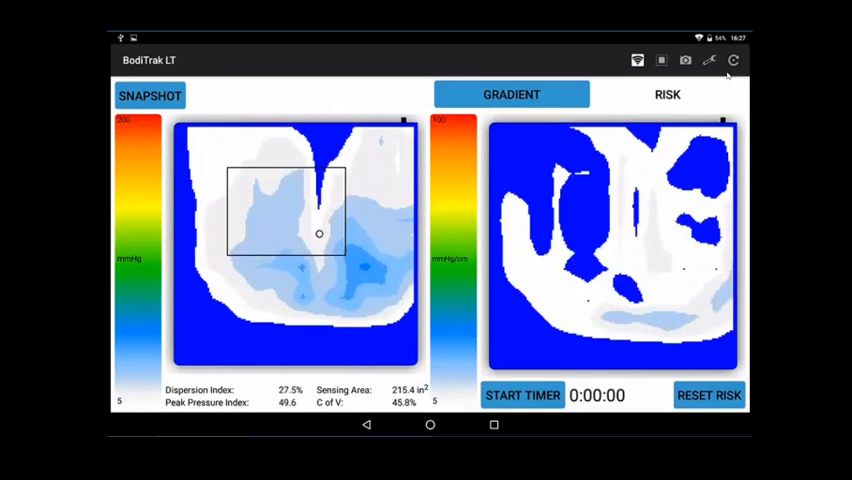
click(667, 94)
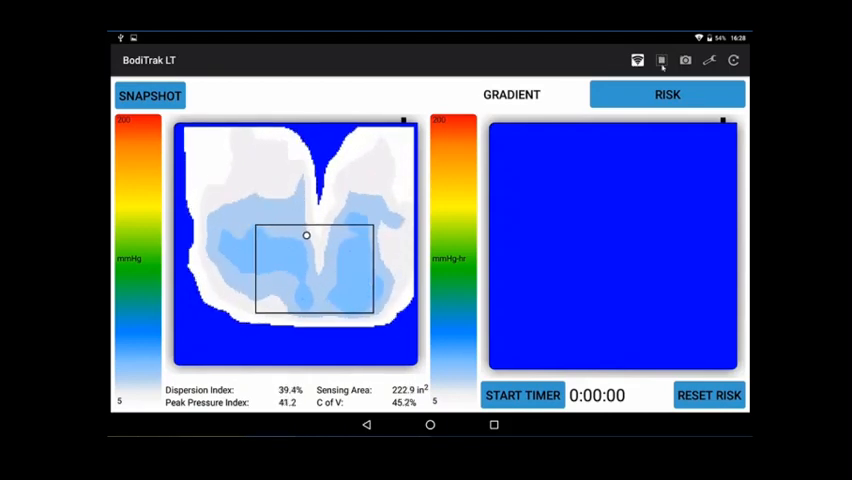
click(149, 95)
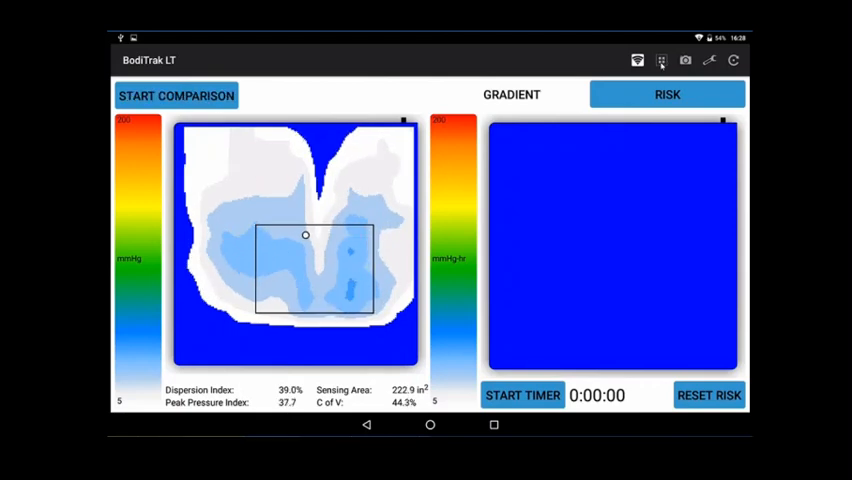
click(175, 94)
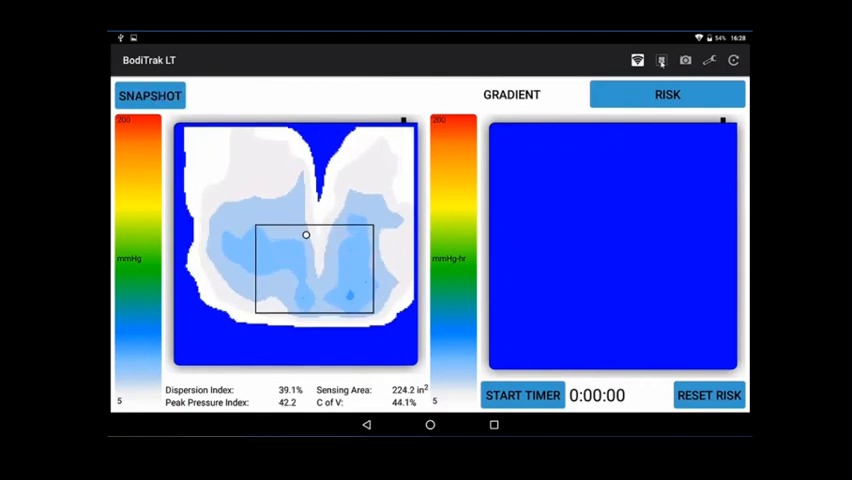